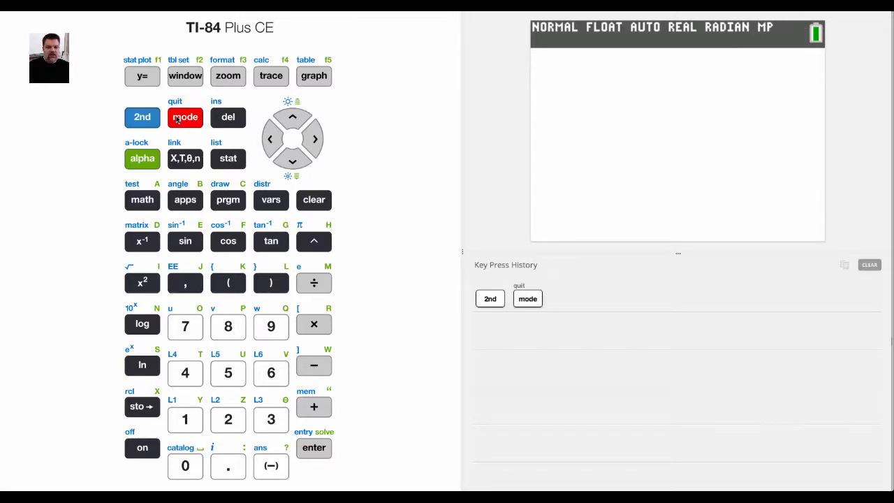
# Recall variable B on the home screen, which evaluates to 0
pyautogui.click(185, 118)
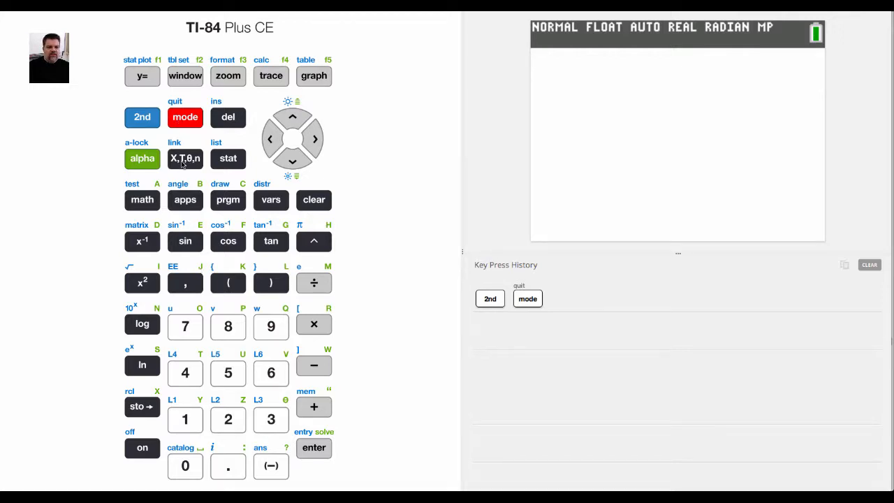
pyautogui.click(143, 158)
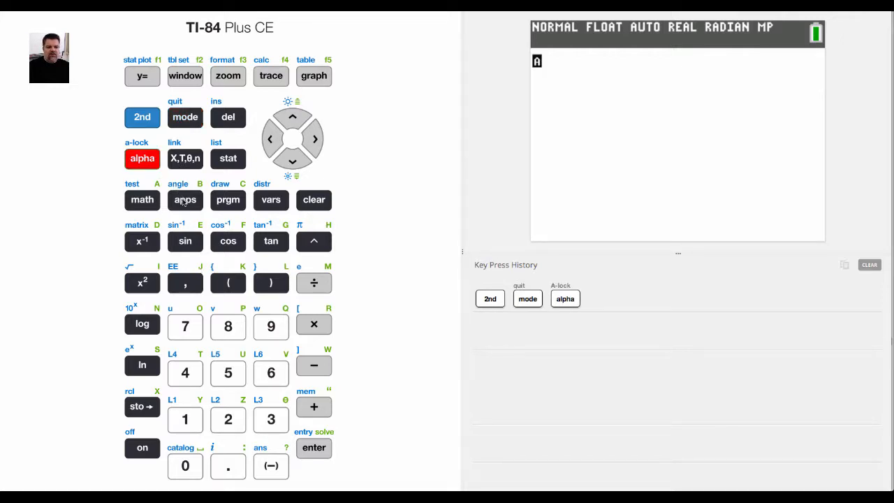
pyautogui.click(184, 200)
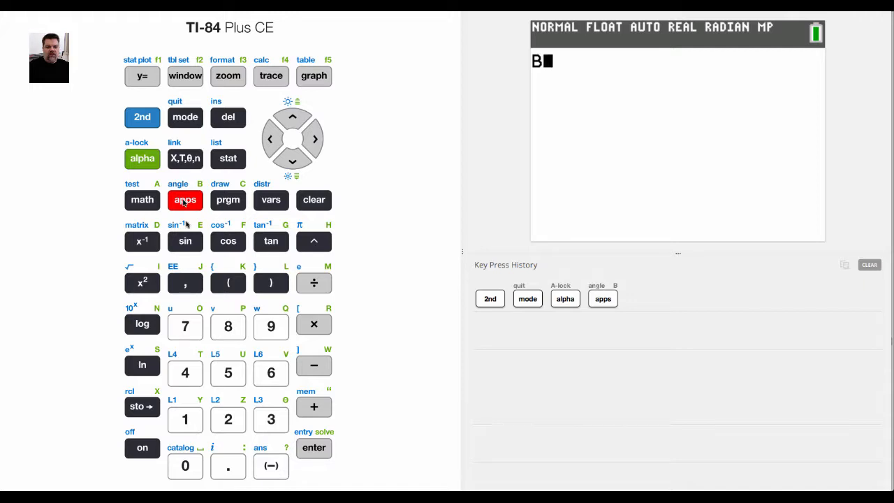
pyautogui.click(313, 447)
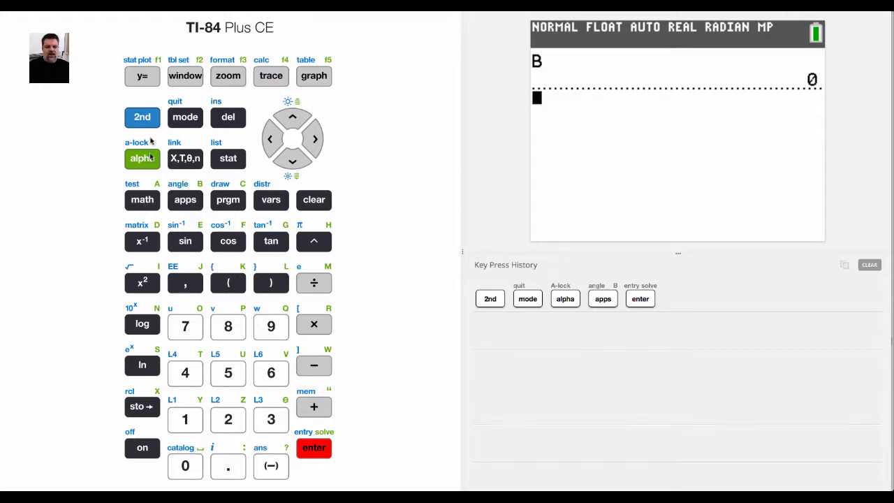
# Enter A²+ on a new line, quitting the menus opened by mistake when trying for B
pyautogui.click(142, 200)
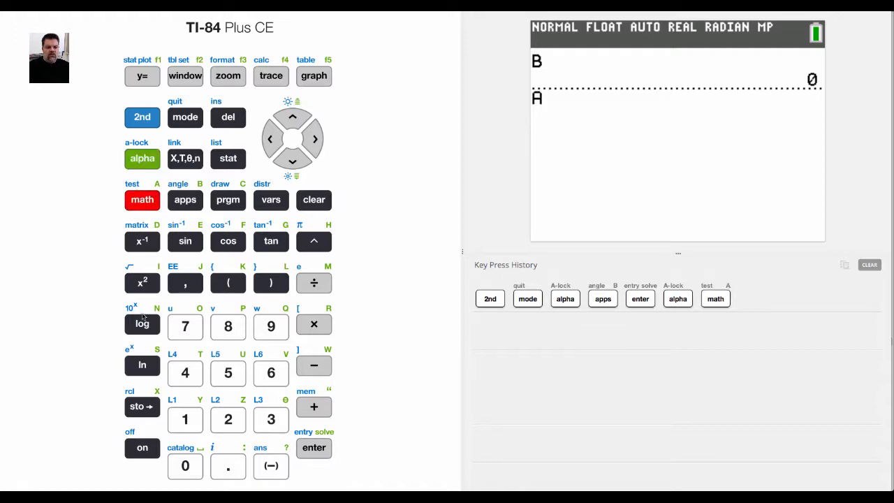
pyautogui.click(142, 282)
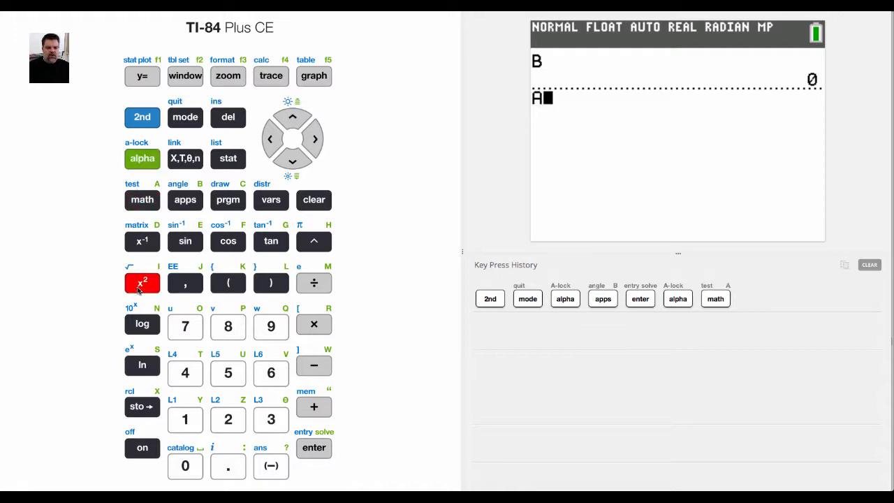
pyautogui.click(313, 407)
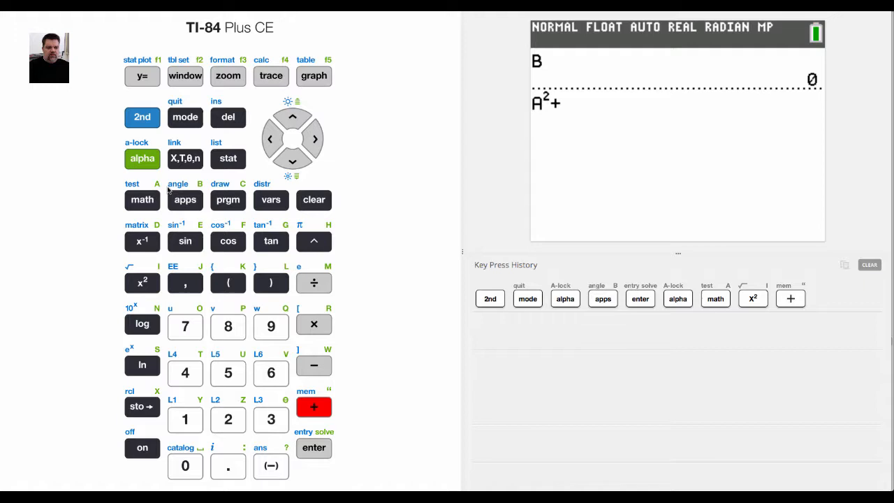
pyautogui.click(184, 200)
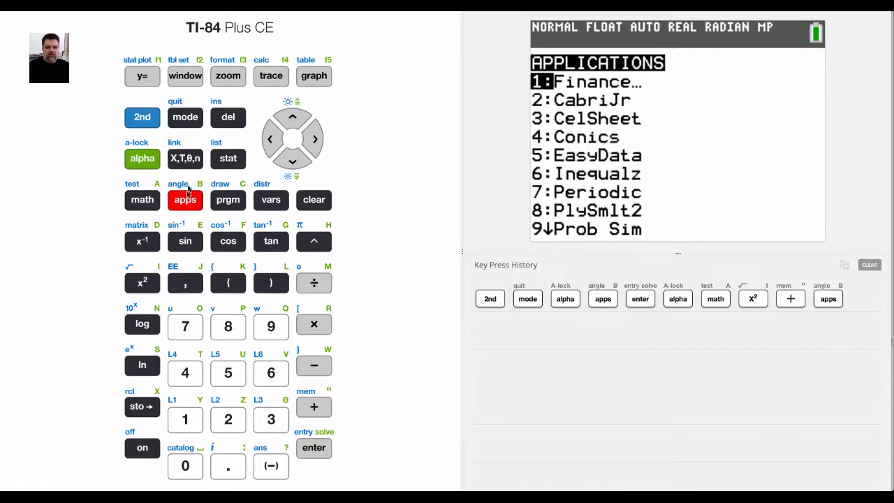
pyautogui.click(142, 117)
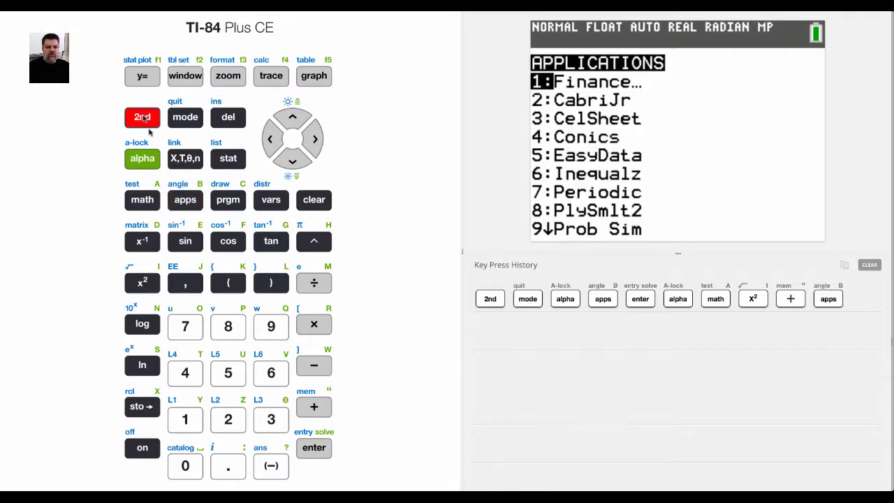
pyautogui.click(184, 200)
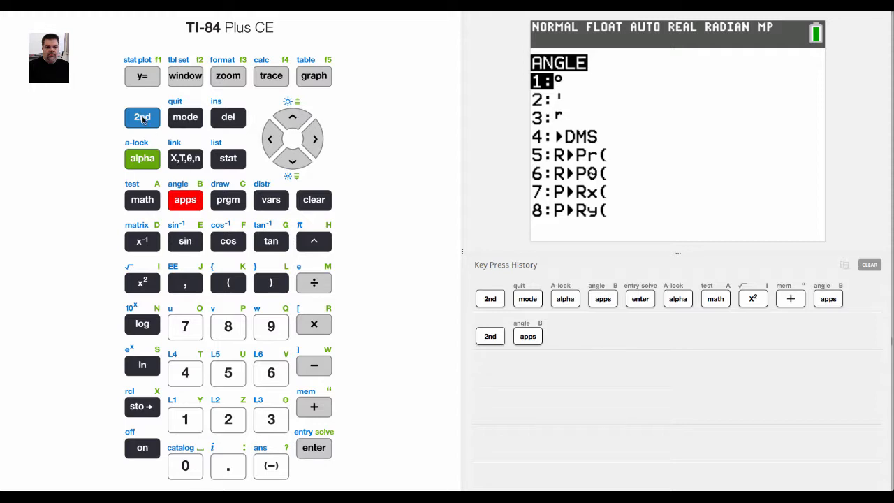
pyautogui.click(185, 117)
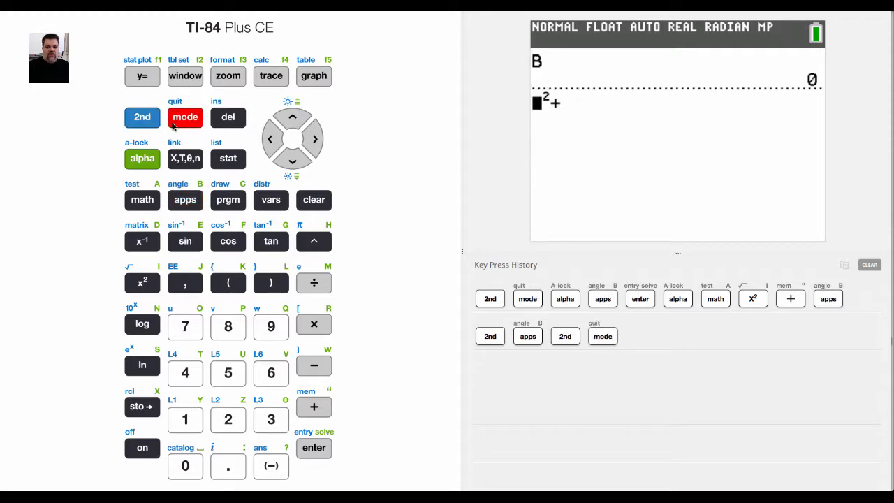
# Complete the entry as A²+B² and evaluate it, giving 0
pyautogui.click(313, 140)
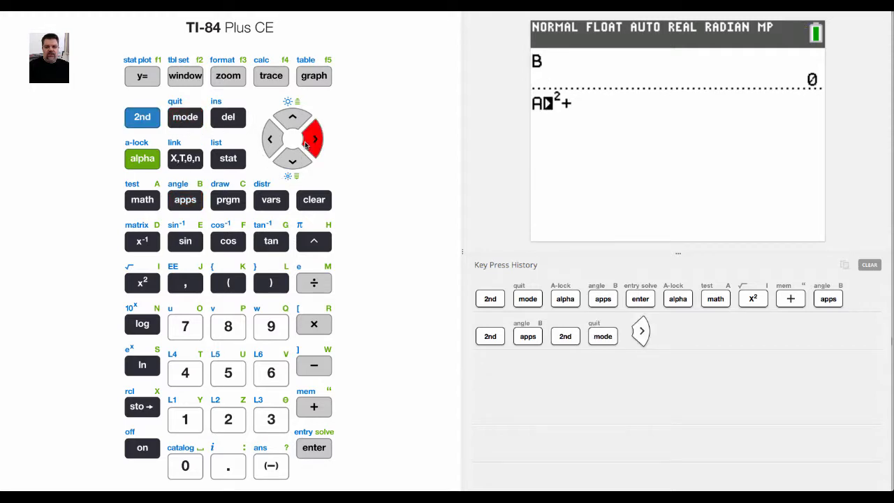
pyautogui.click(313, 140)
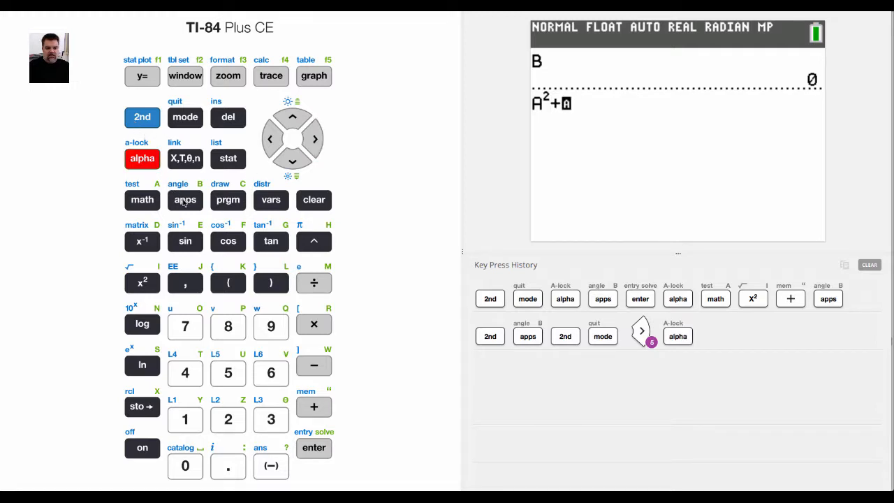
pyautogui.click(184, 200)
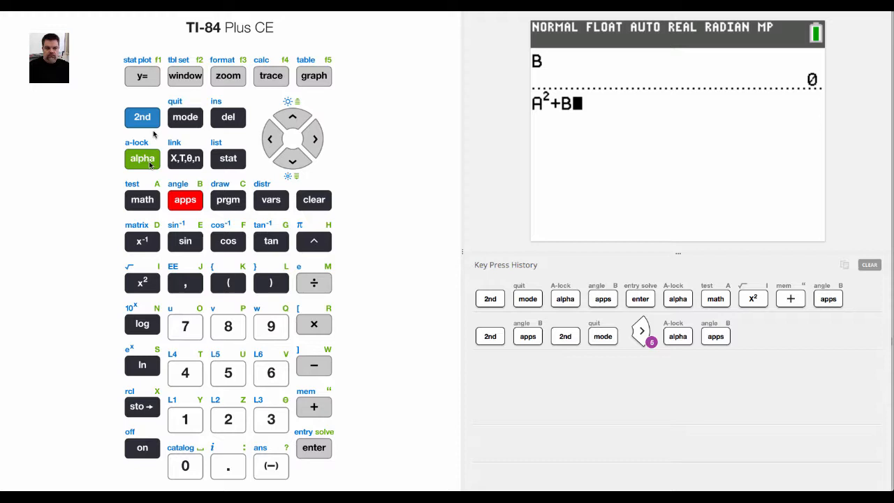
pyautogui.click(142, 282)
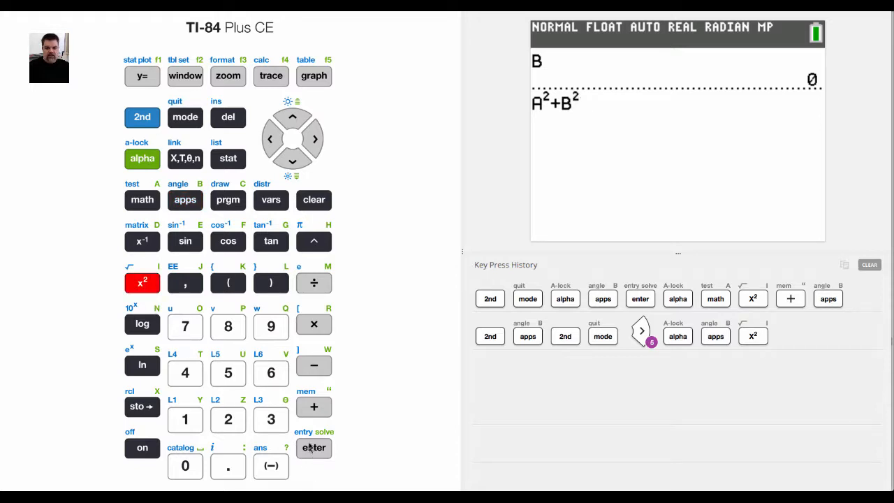
pyautogui.click(313, 447)
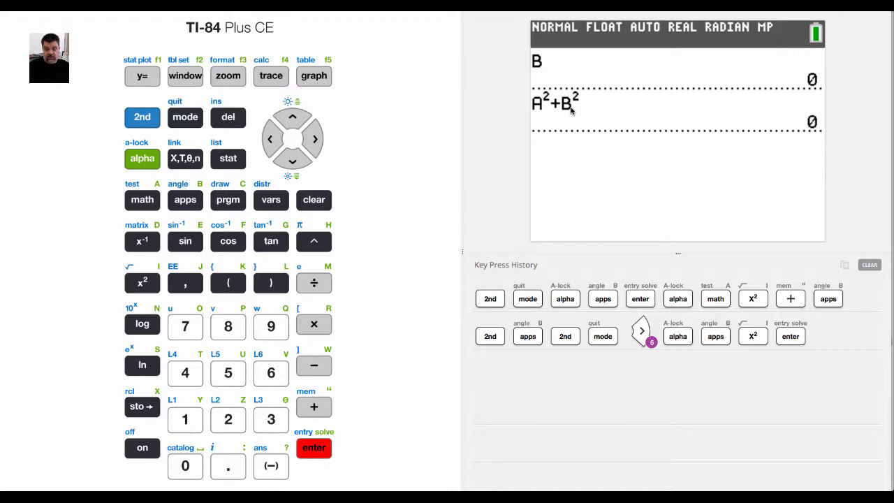
pyautogui.press('enter')
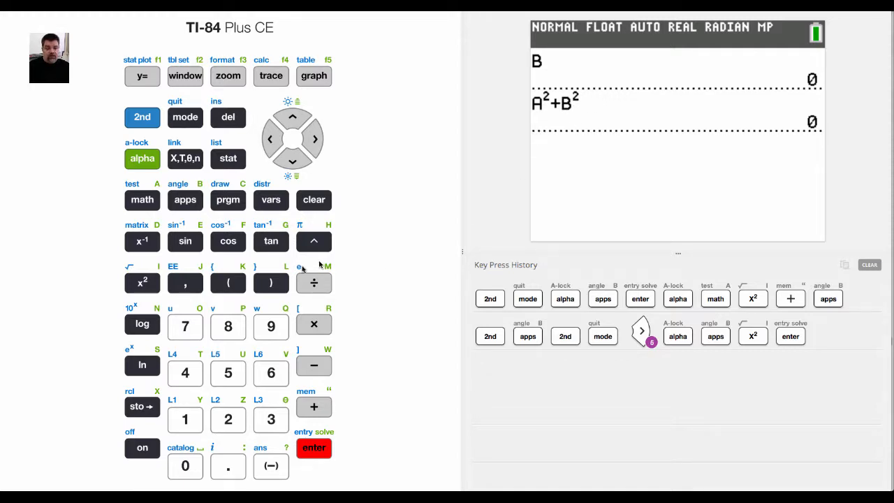
# Enter √(A²+B²) with the square-root sign and evaluate it, giving 0
pyautogui.click(142, 117)
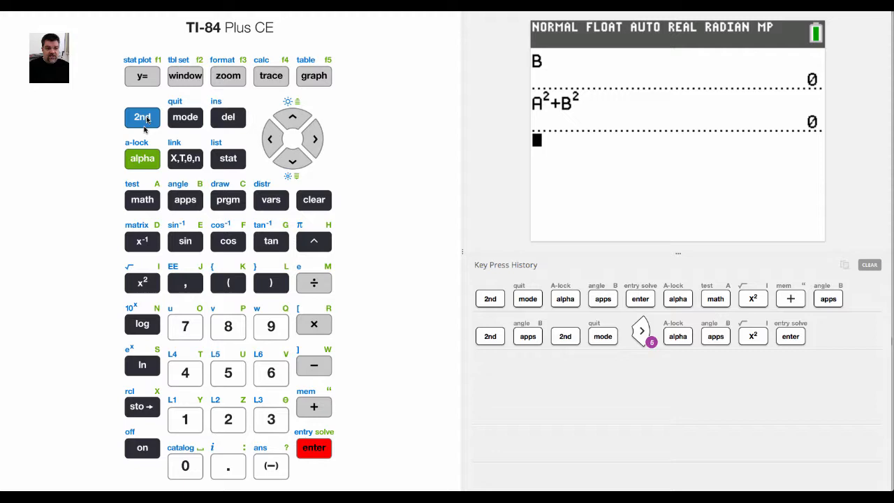
pyautogui.click(142, 282)
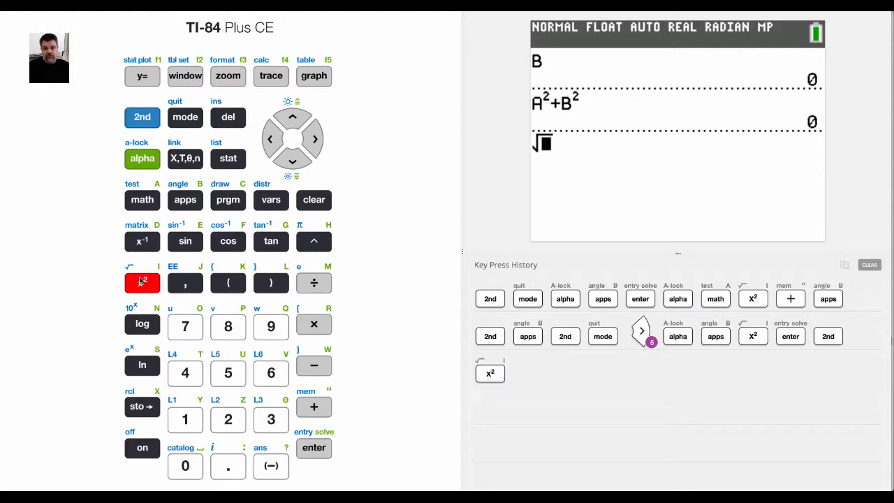
pyautogui.click(143, 282)
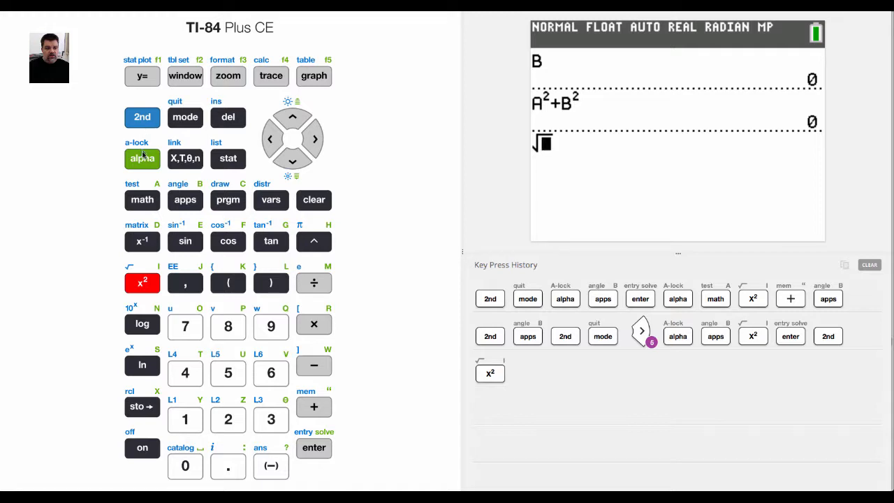
pyautogui.click(142, 199)
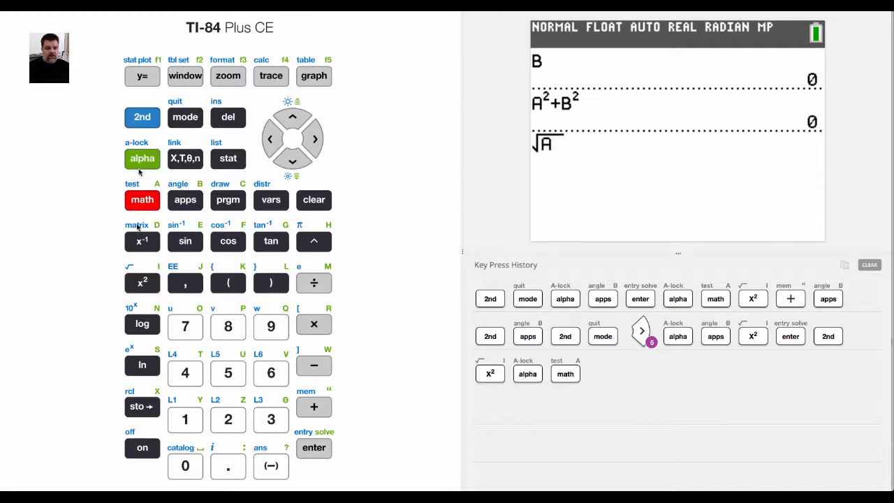
pyautogui.click(142, 282)
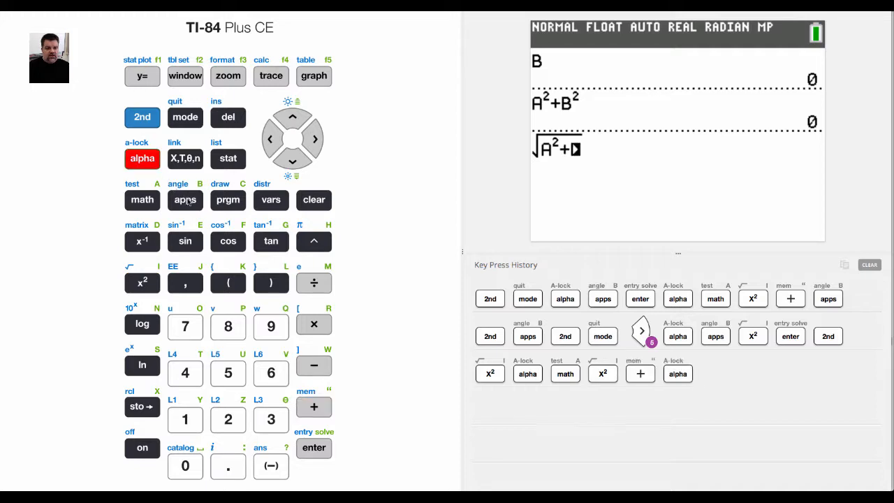
pyautogui.click(143, 282)
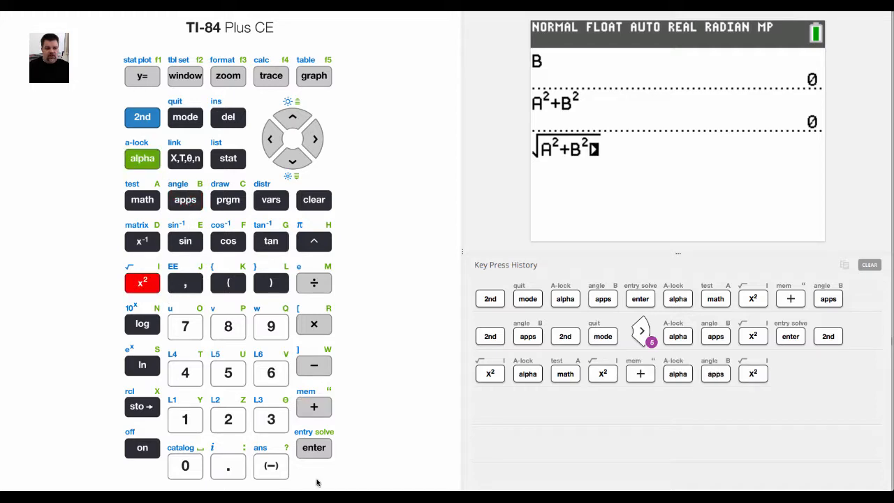
pyautogui.click(313, 447)
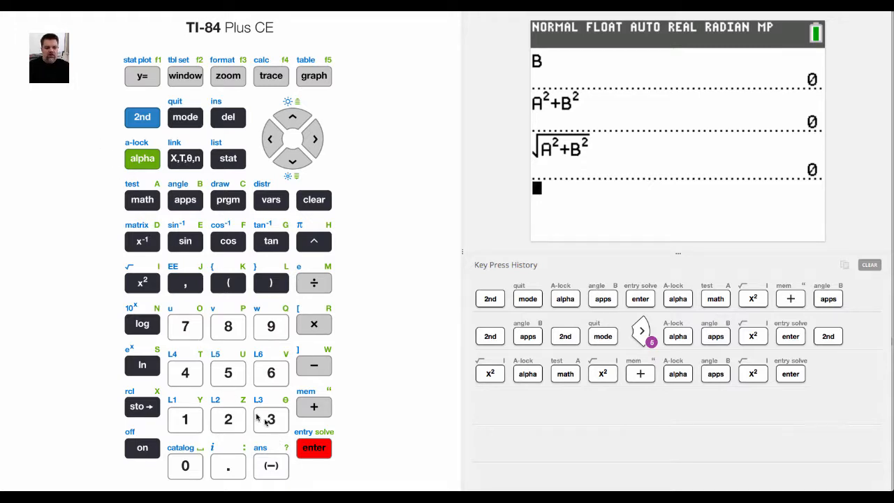
# Store 3 into A and 4 into B with the STO→ arrow
pyautogui.click(271, 419)
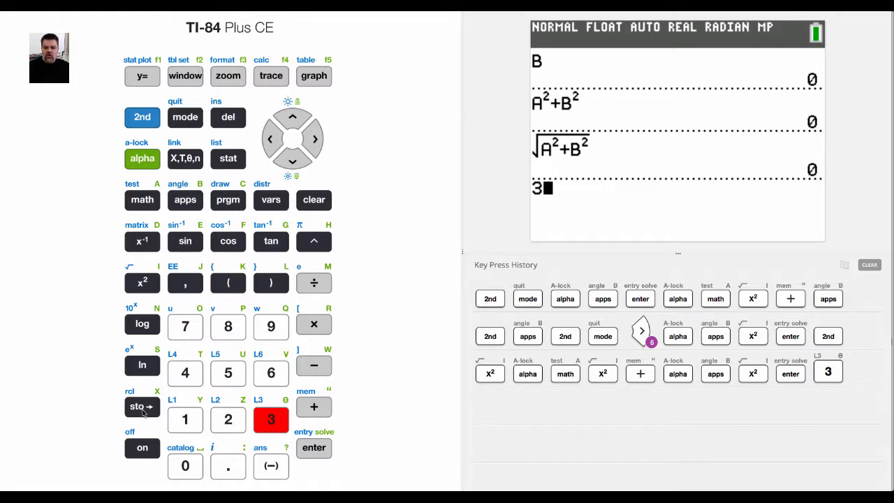
pyautogui.click(143, 406)
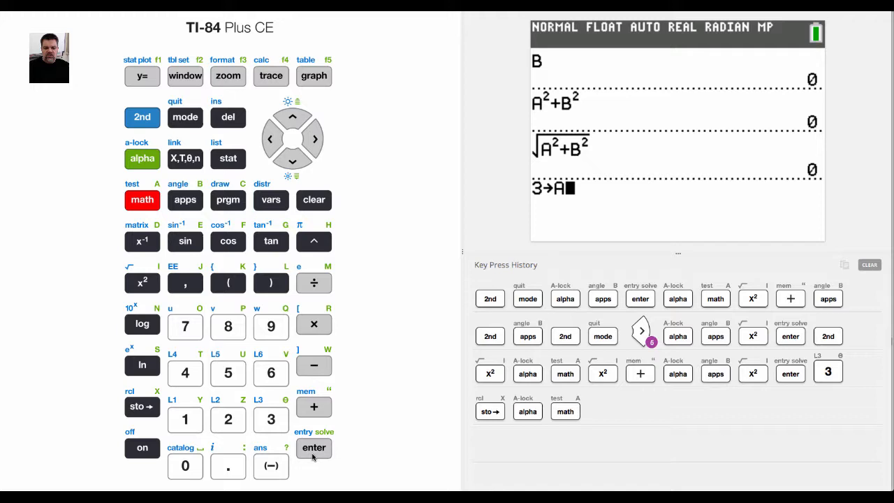
pyautogui.click(313, 447)
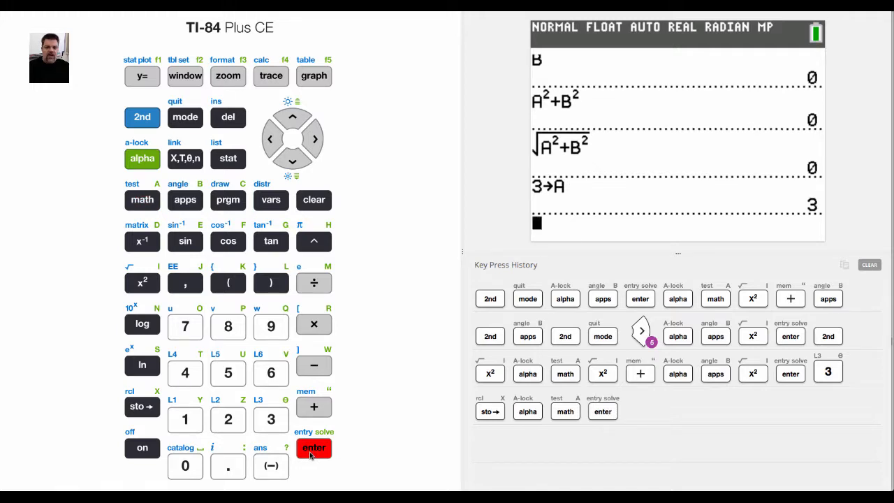
pyautogui.click(184, 371)
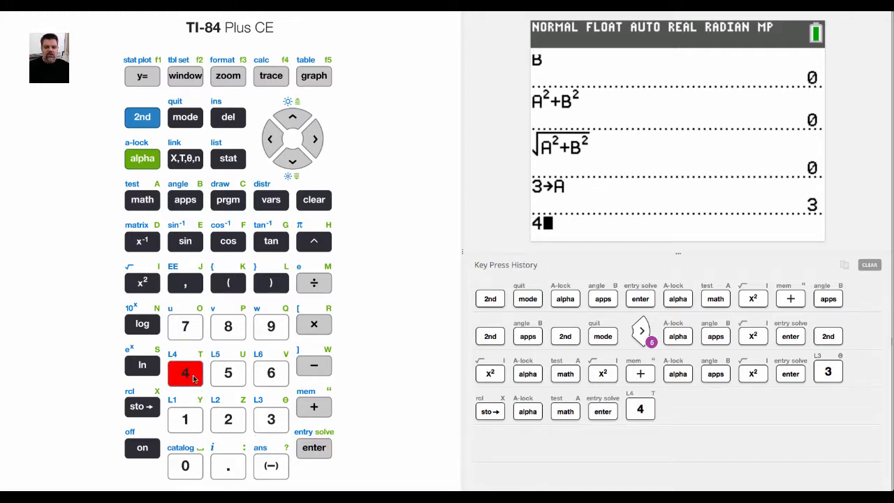
pyautogui.click(143, 405)
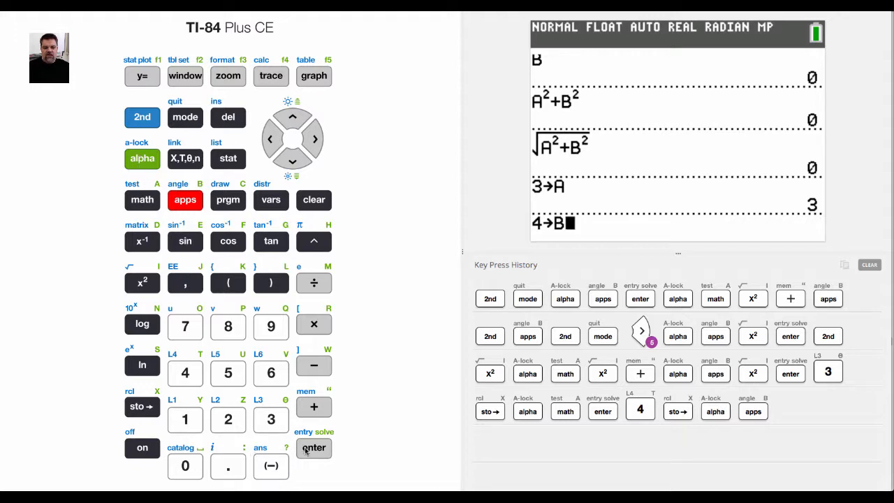
pyautogui.click(312, 446)
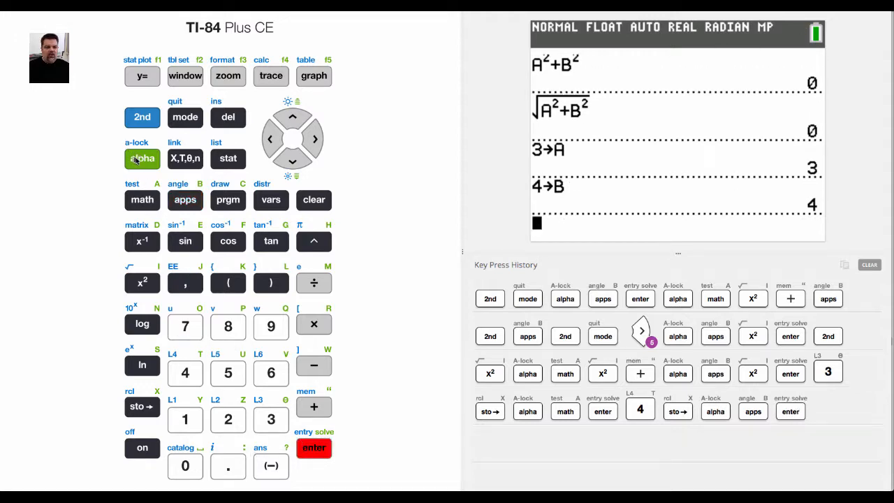
# Recall A and B to confirm they hold 3 and 4
pyautogui.click(313, 446)
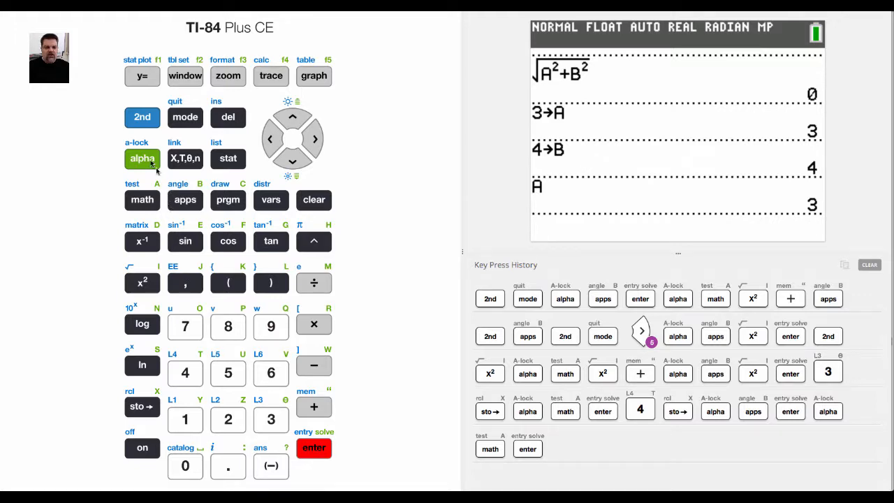
pyautogui.click(184, 200)
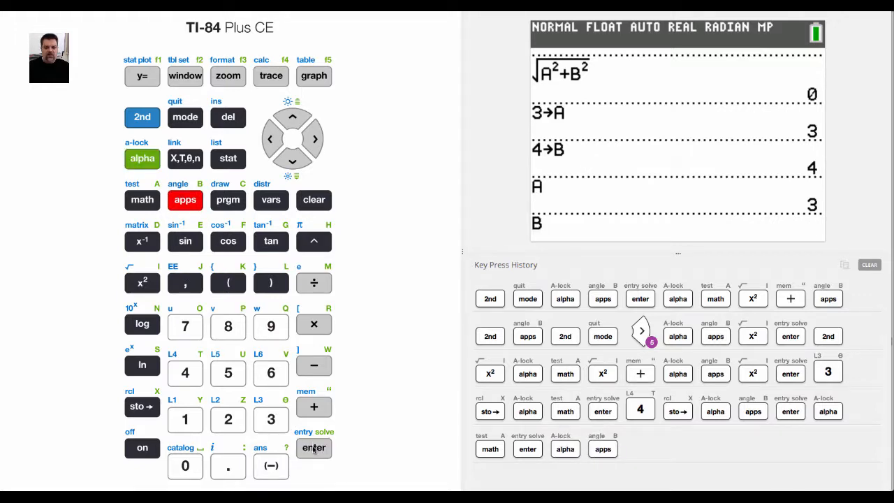
pyautogui.click(313, 447)
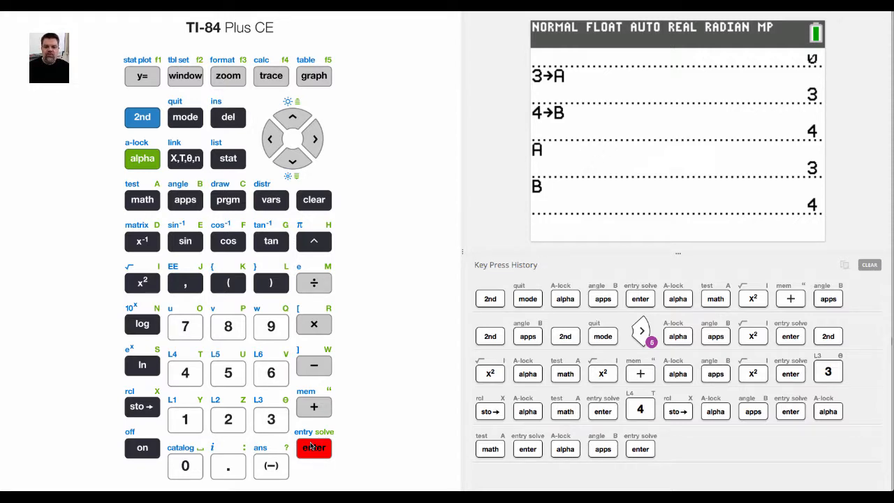
# Bring √(A²+B²) back from the history and re-evaluate it with A=3, B=4 to get 5
pyautogui.click(313, 447)
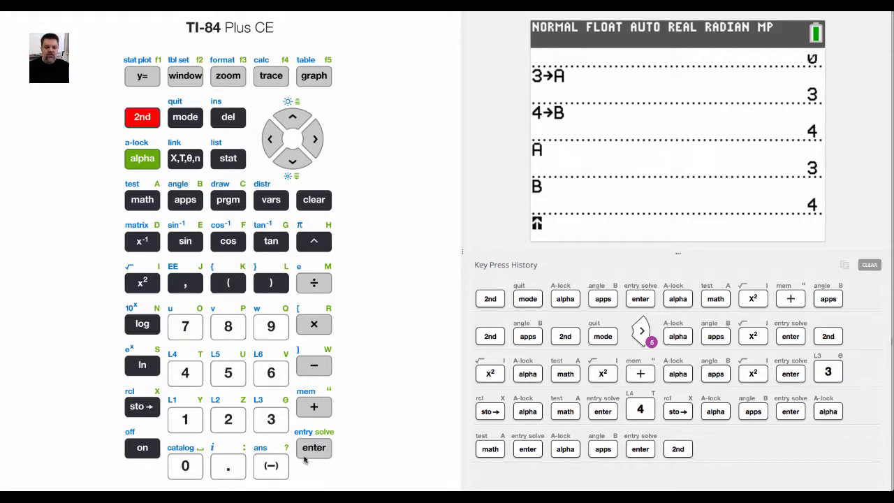
pyautogui.click(313, 447)
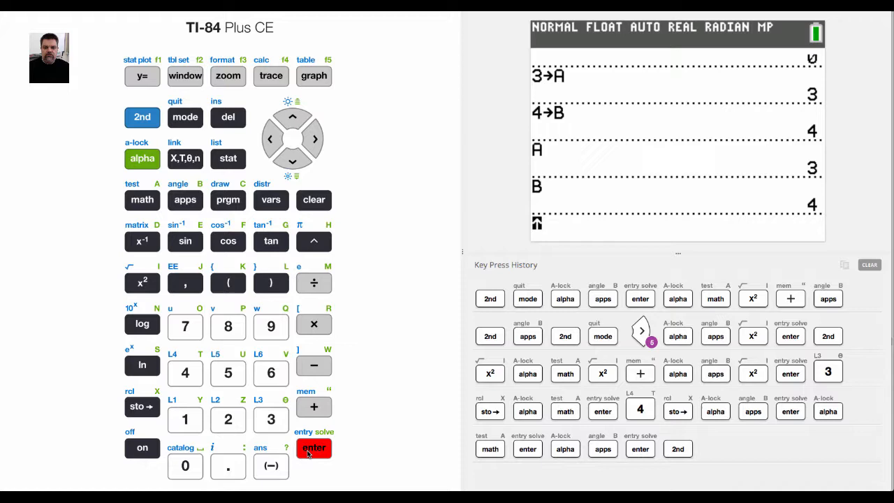
pyautogui.click(313, 447)
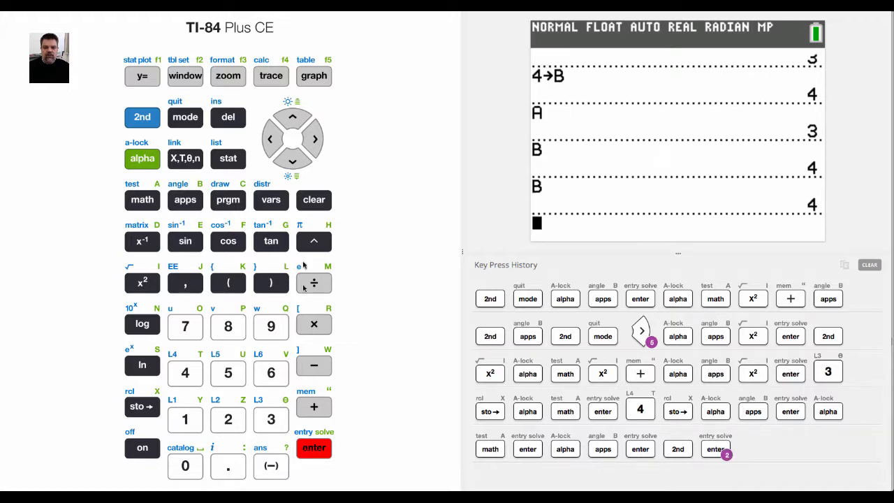
pyautogui.click(293, 117)
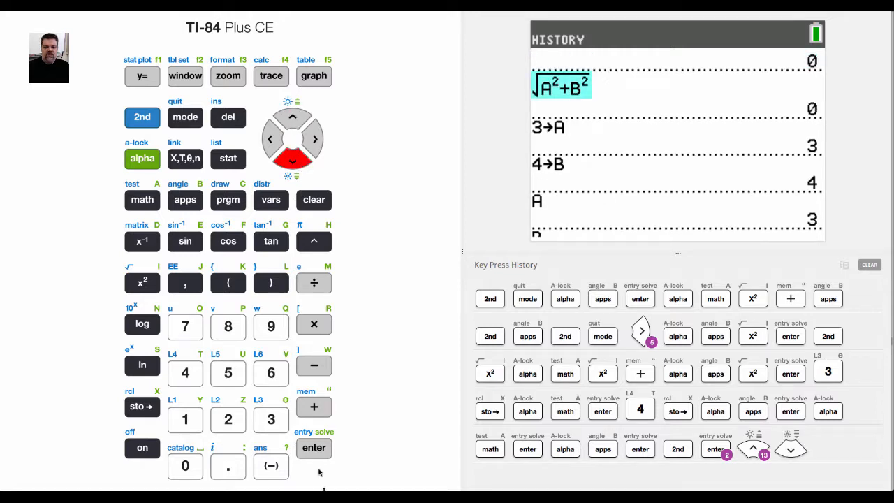
pyautogui.click(313, 446)
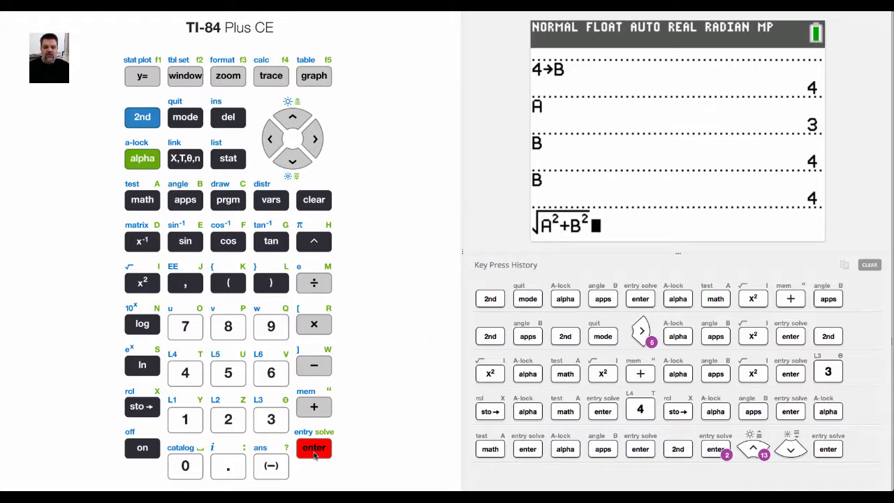
pyautogui.click(313, 446)
pyautogui.write('6')
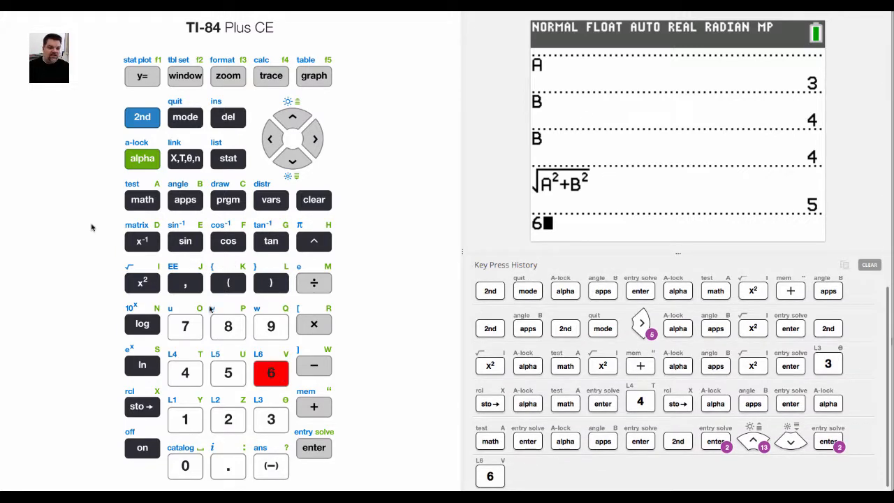
# Store 6 into A, backing out of a stray menu, then start storing 8 into B
pyautogui.click(142, 200)
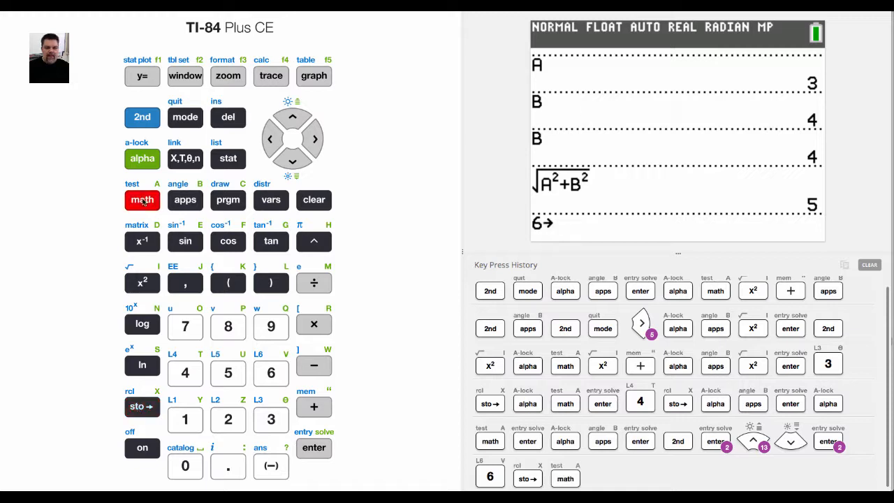
pyautogui.click(142, 200)
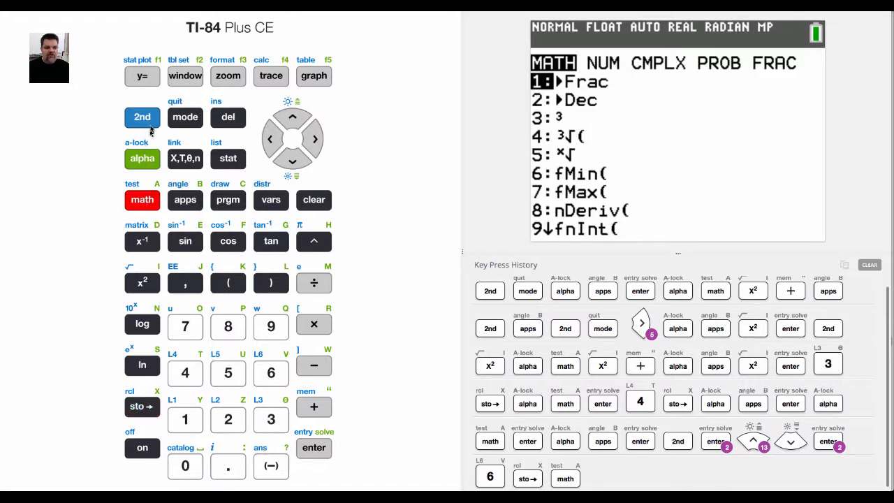
pyautogui.click(185, 117)
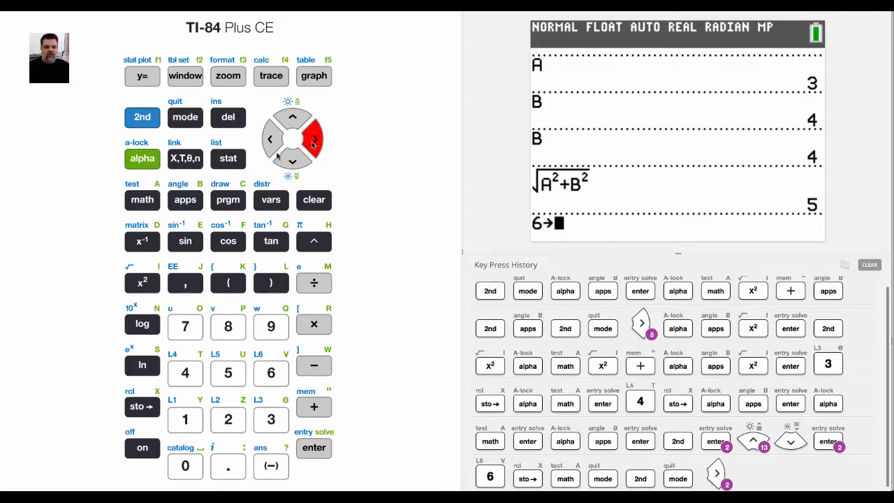
pyautogui.click(142, 200)
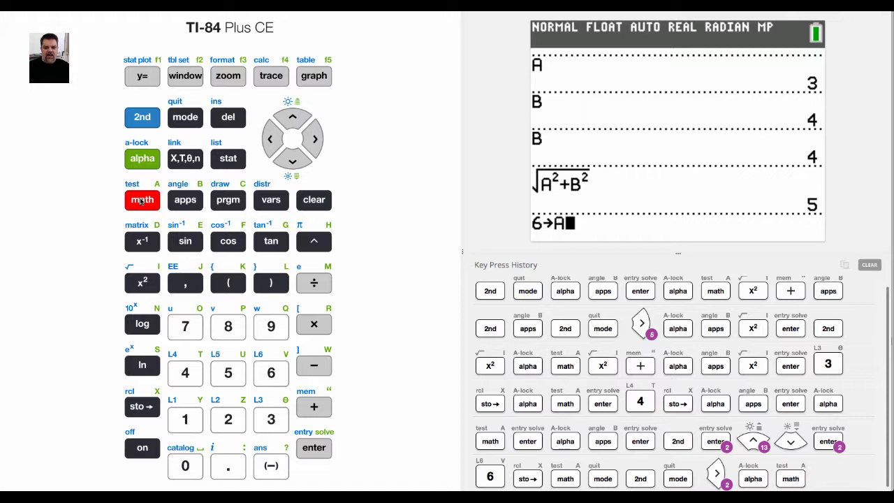
pyautogui.click(313, 447)
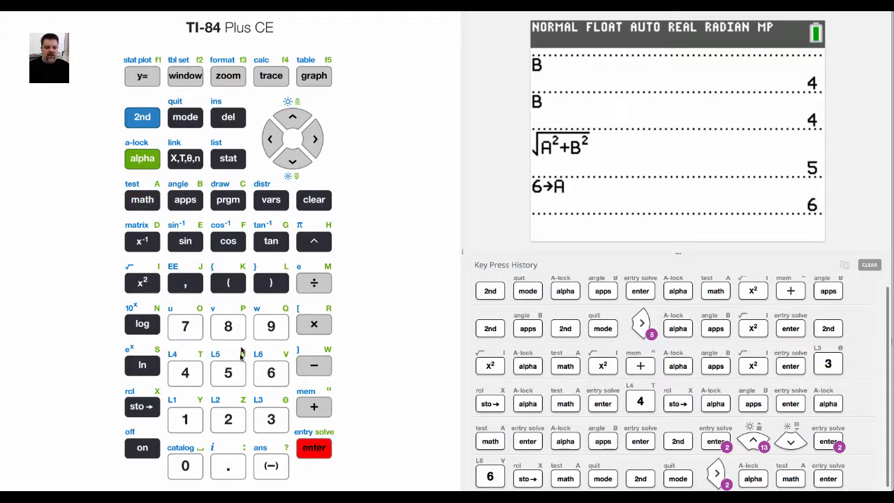
pyautogui.click(228, 327)
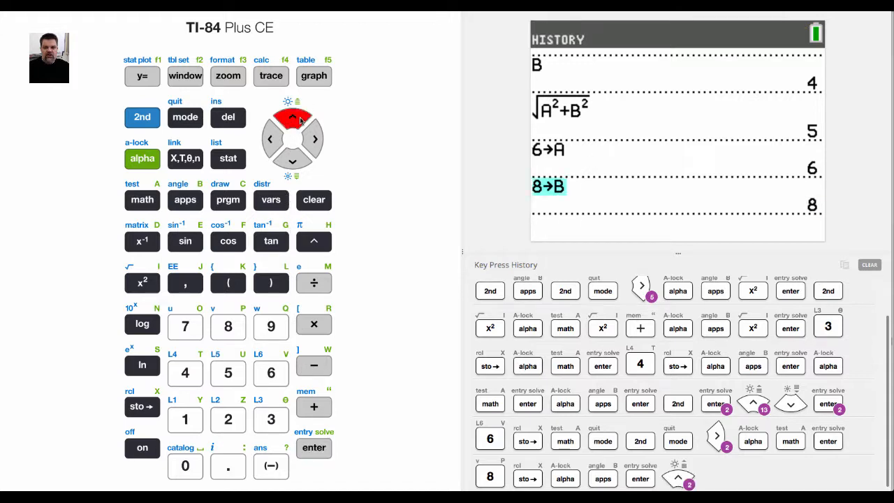
# Recall √(A²+B²) from the history and re-evaluate it with A=6, B=8 to get 10
pyautogui.click(293, 117)
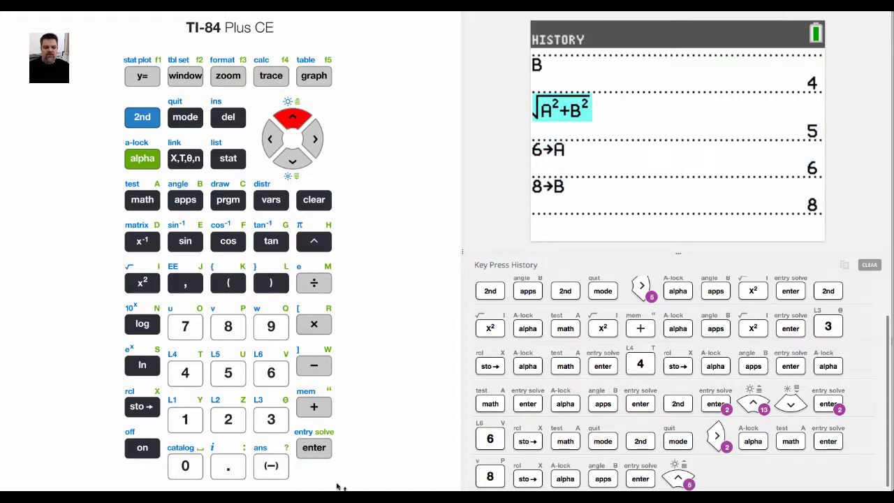
pyautogui.click(313, 447)
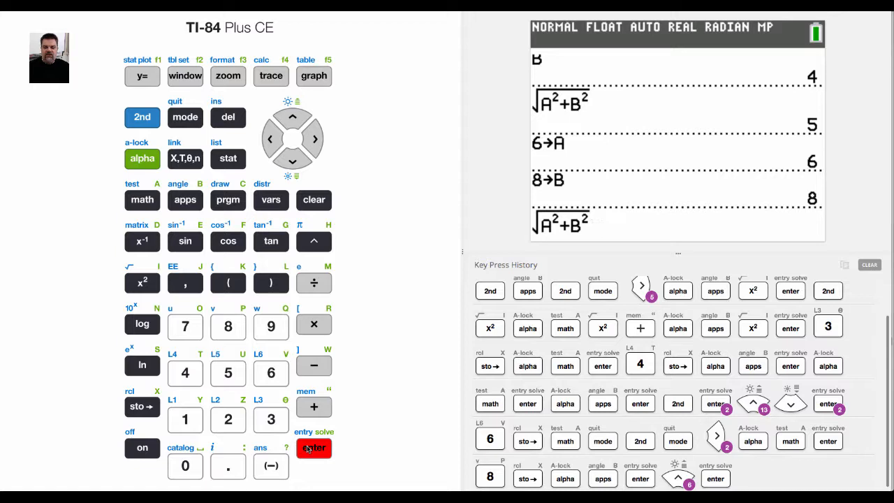
pyautogui.click(313, 446)
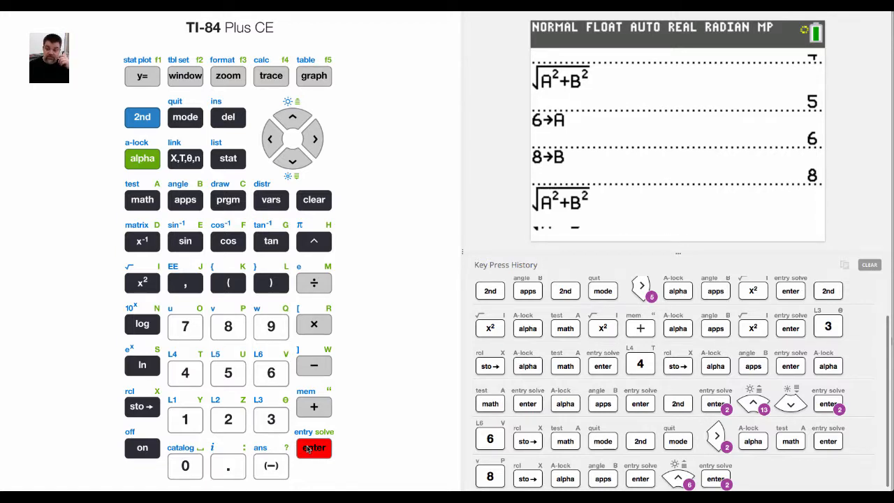
pyautogui.click(313, 446)
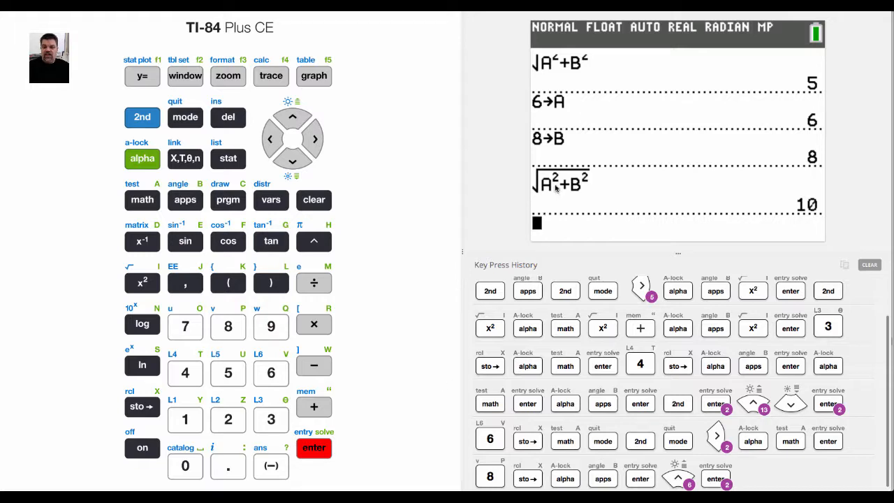
pyautogui.moveTo(551, 190)
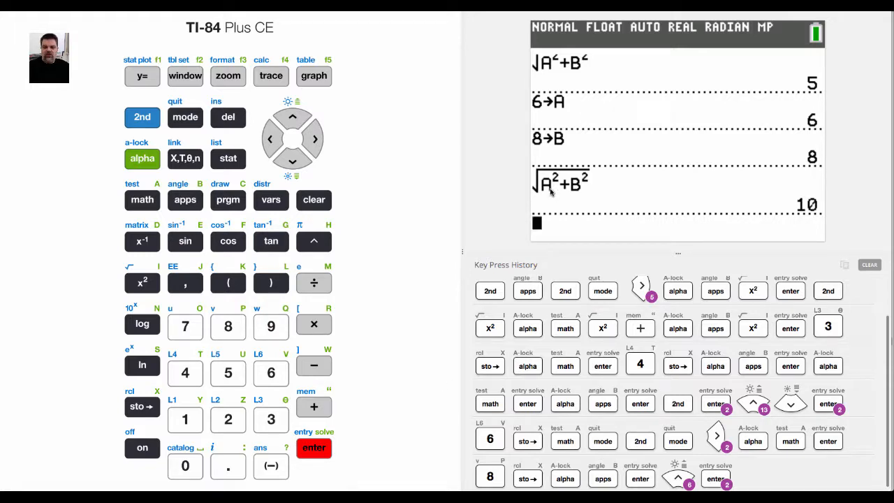